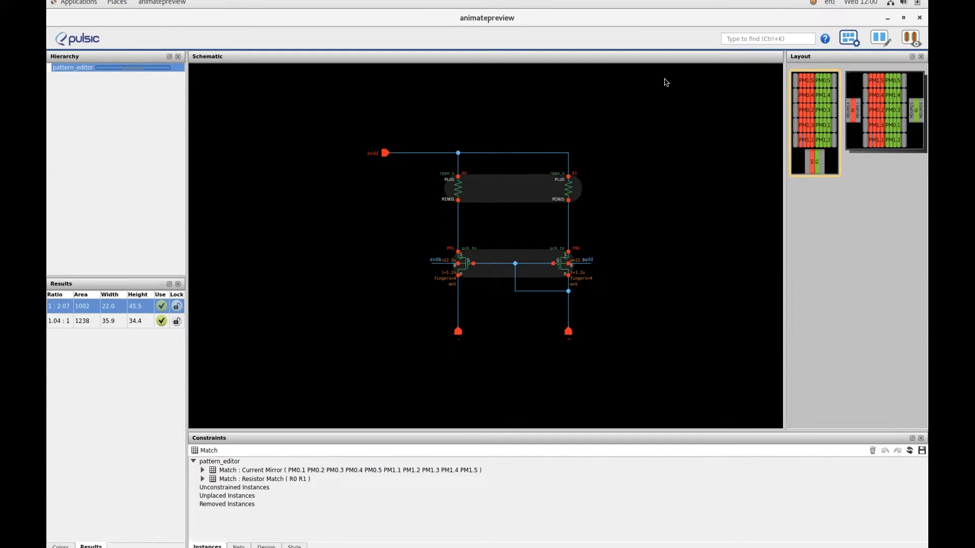
mouse_move(661, 79)
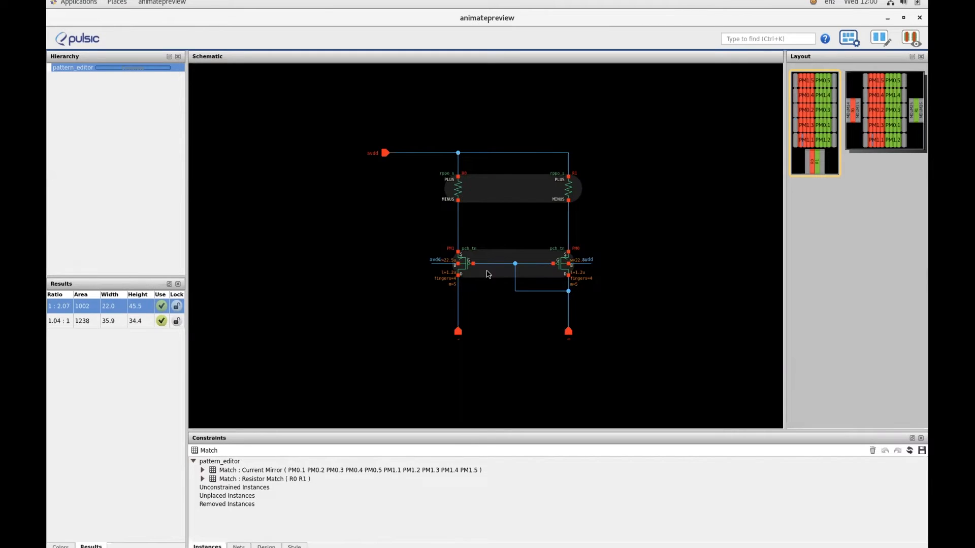
mouse_move(595, 231)
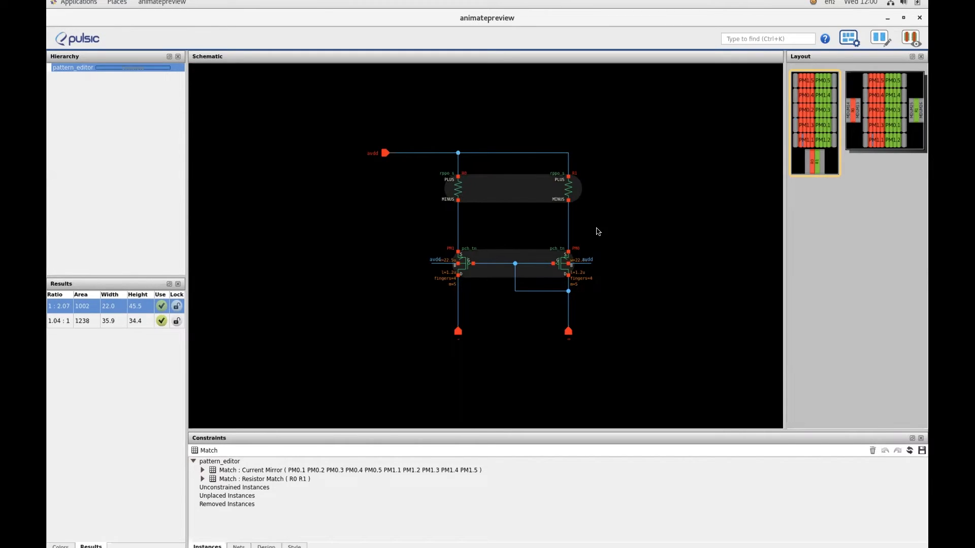
mouse_move(537, 268)
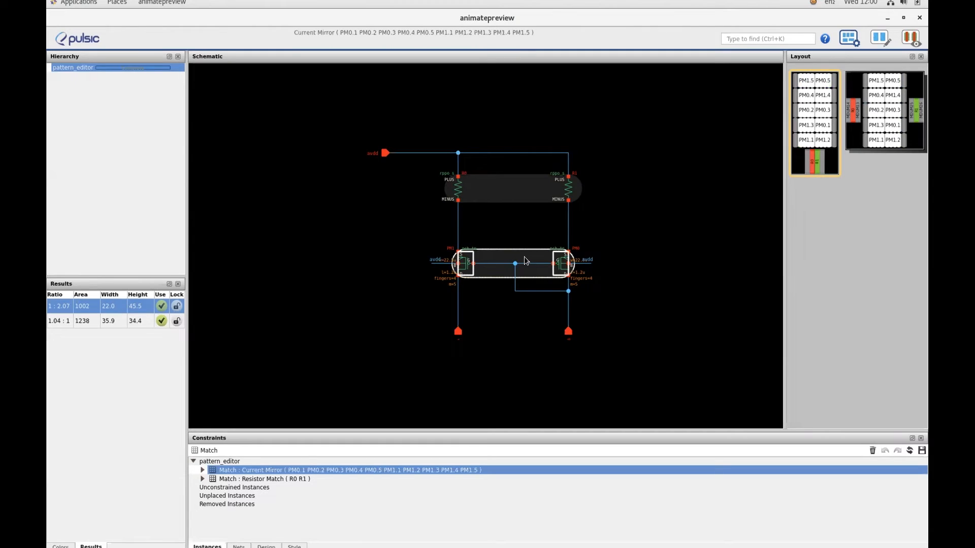
Open the context menu on the Current Mirror group in the schematic.
right_click(525, 261)
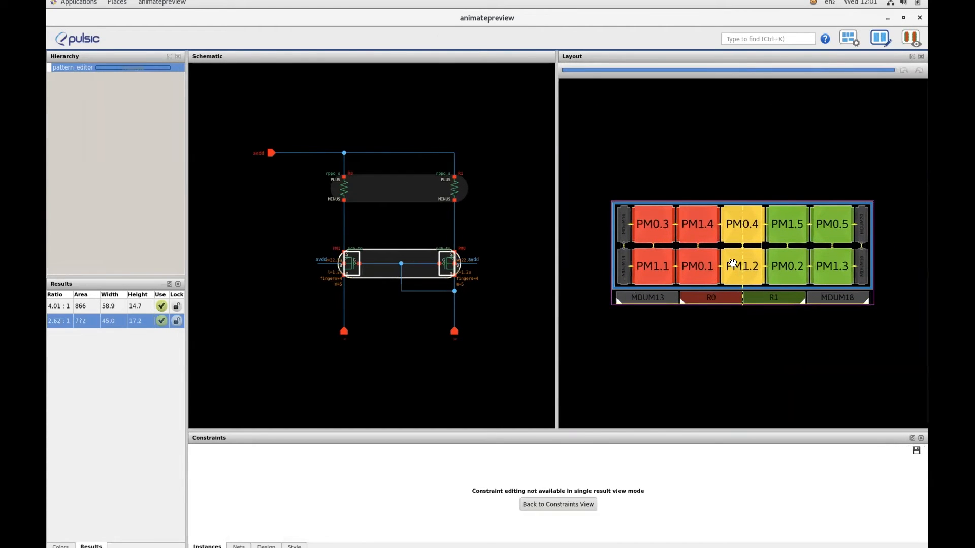
mouse_move(742, 249)
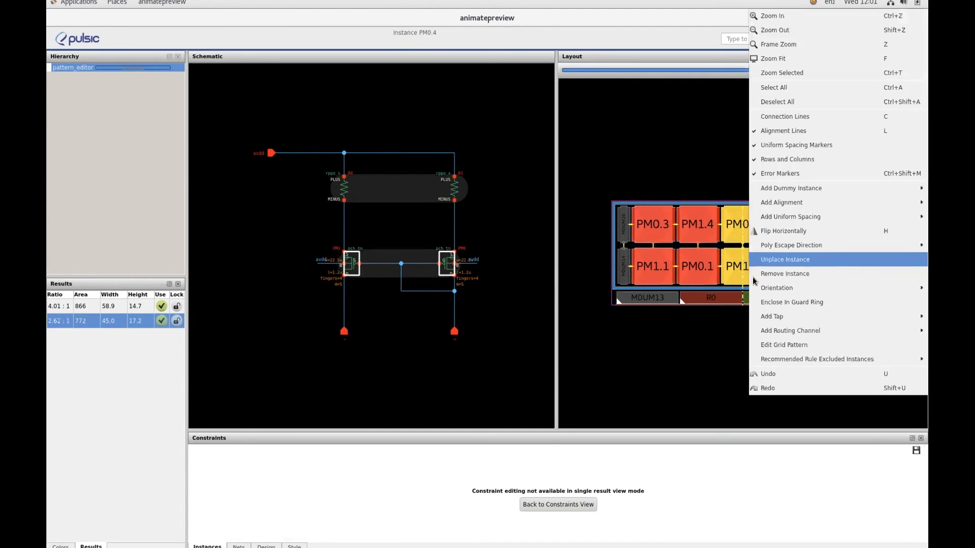
Choose Edit Grid Pattern for the two-row current mirror device.
click(785, 259)
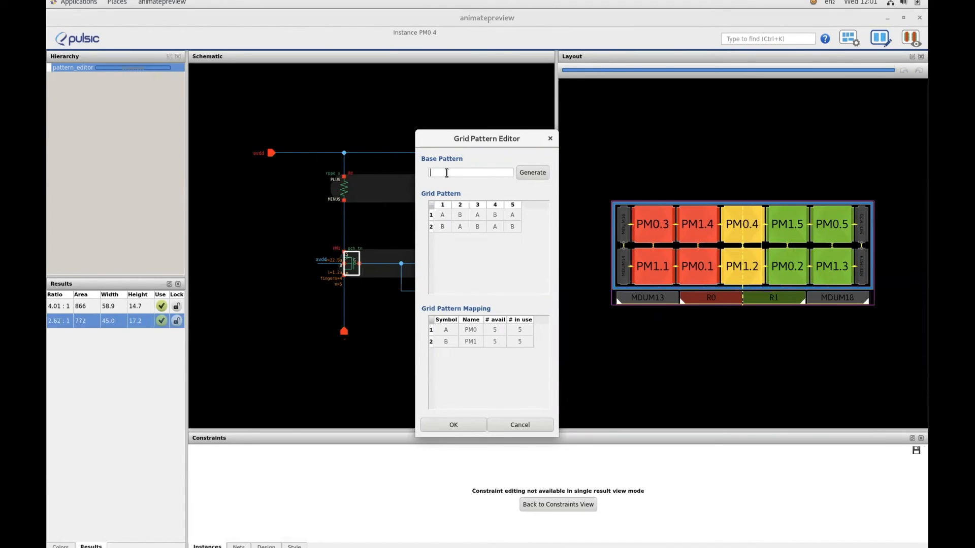
Enter base pattern ABABABABAB, generate the grid, and confirm with OK.
text(ABABABABAB)
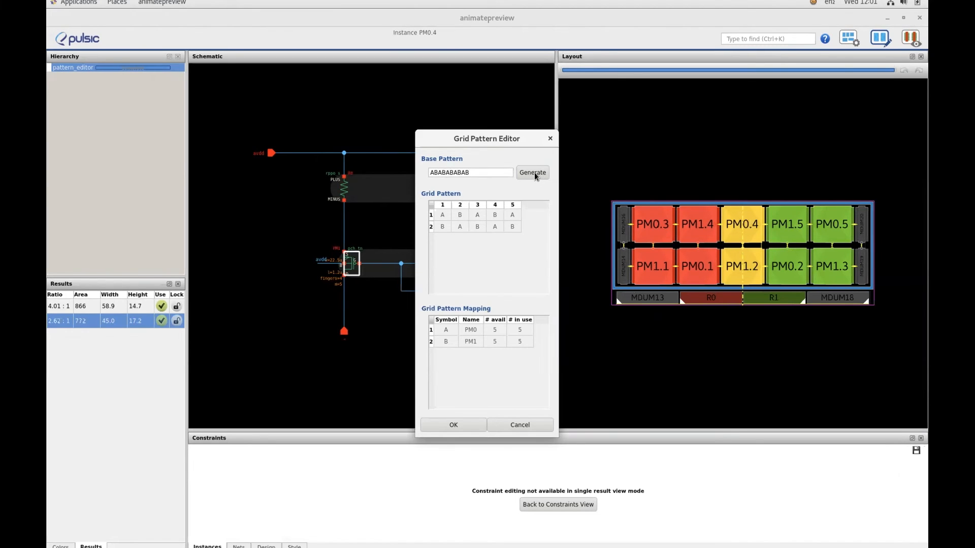
click(531, 173)
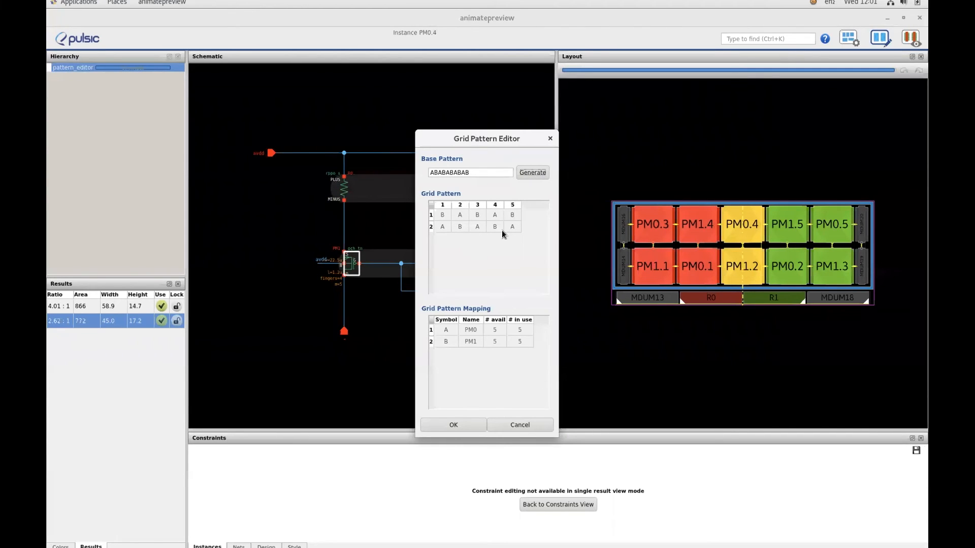
click(452, 424)
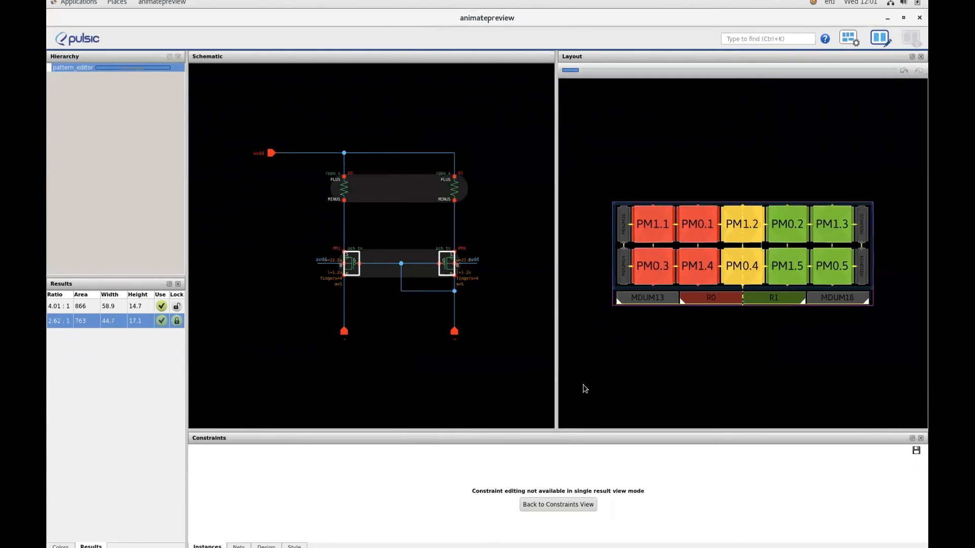